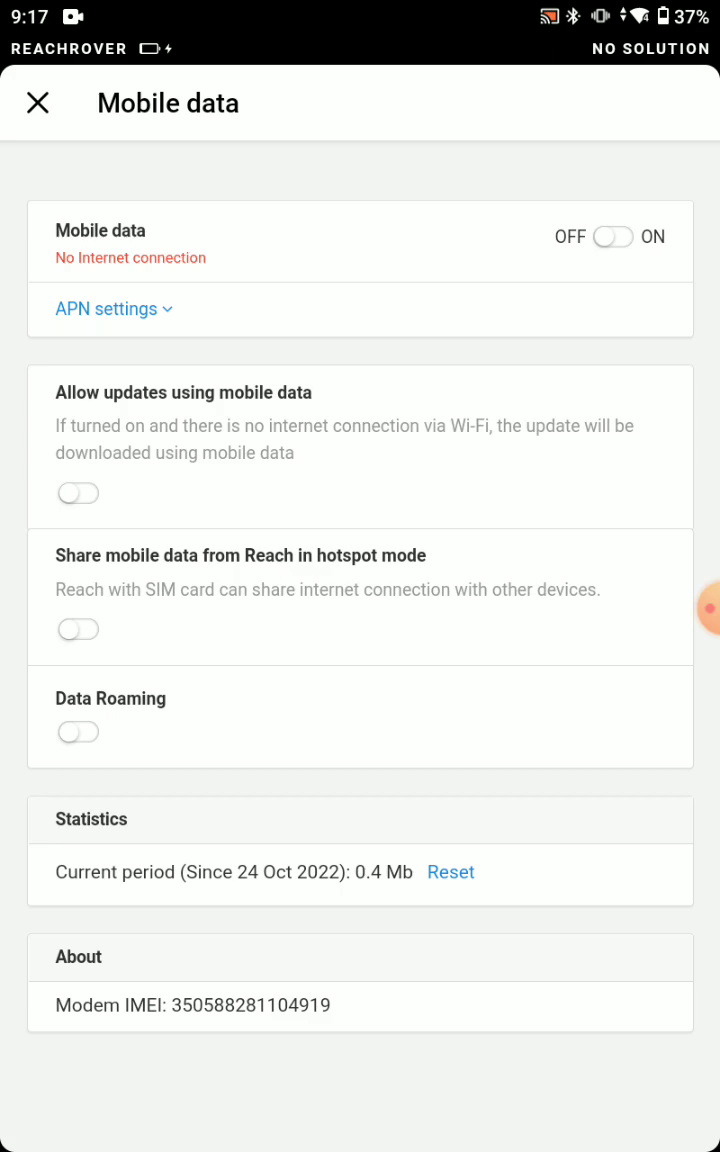
# Step: Enable data roaming and receiver mobile data, then expand the APN settings section
pyautogui.click(76, 732)
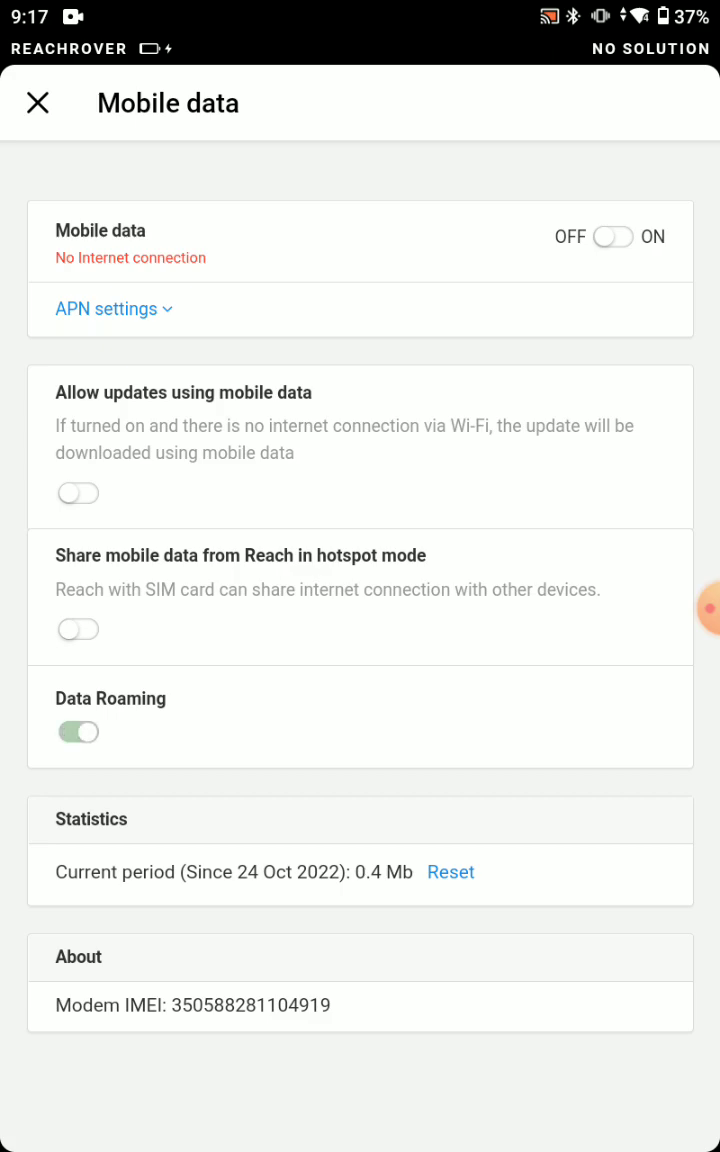
pyautogui.click(612, 236)
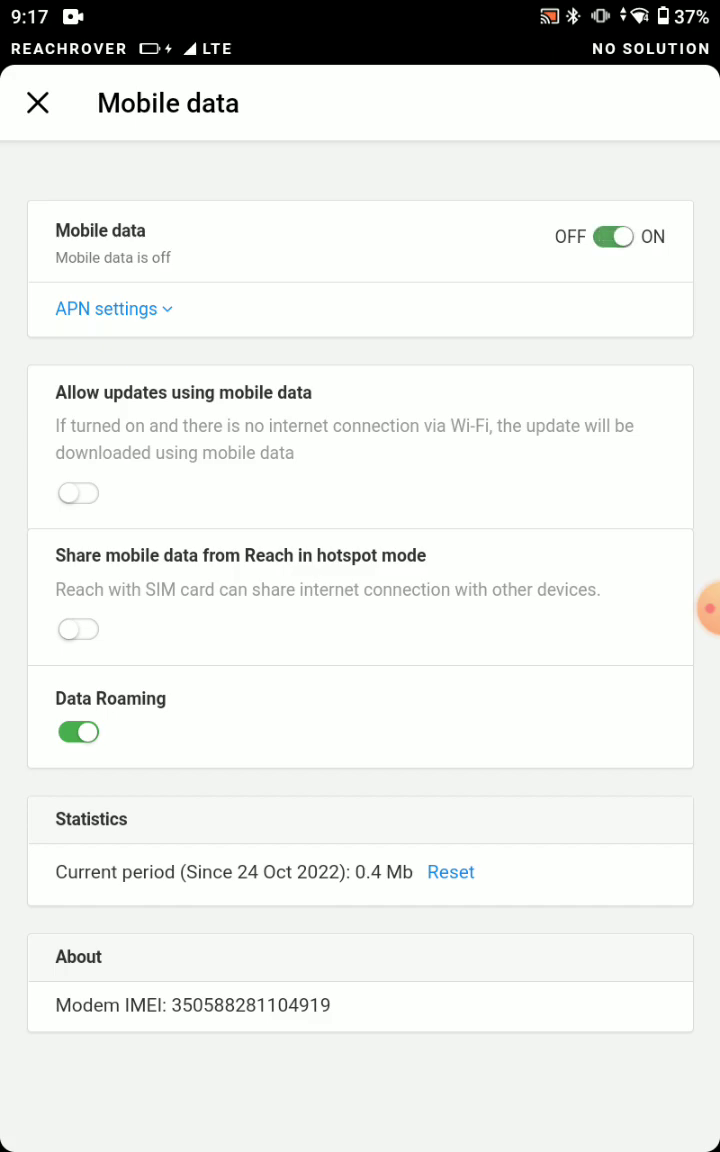
pyautogui.click(104, 308)
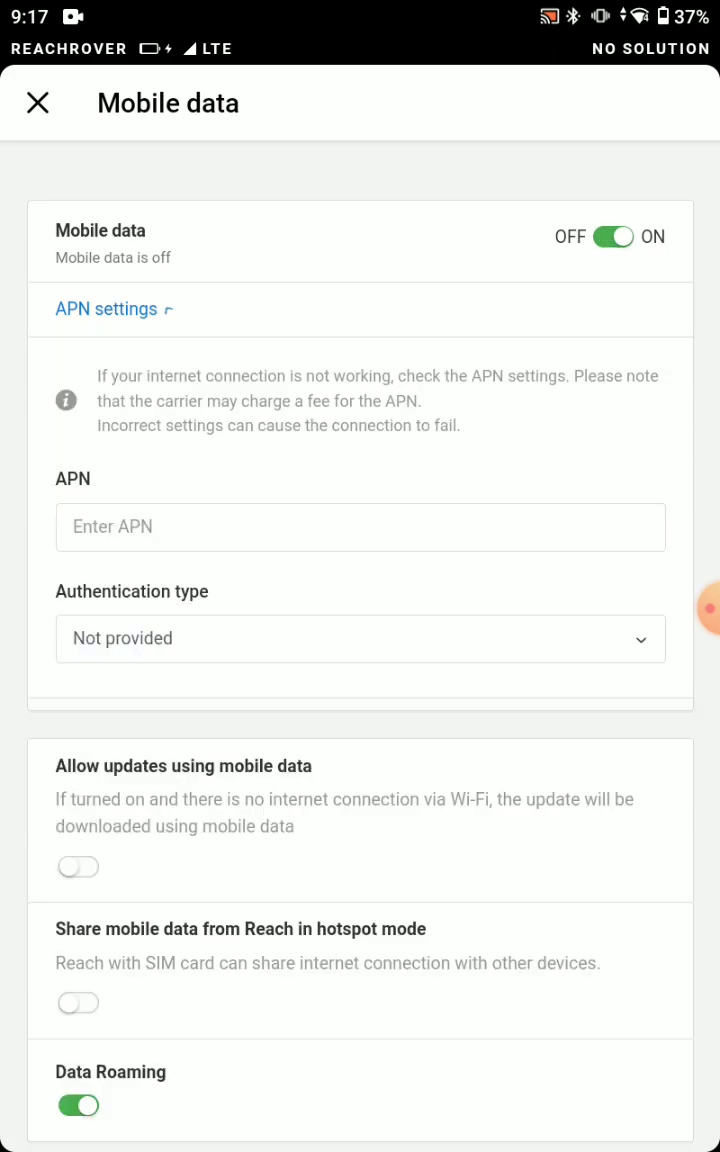
# Step: Set the APN to 'Super', apply it until connected to the Internet, and leave mobile data
pyautogui.click(360, 528)
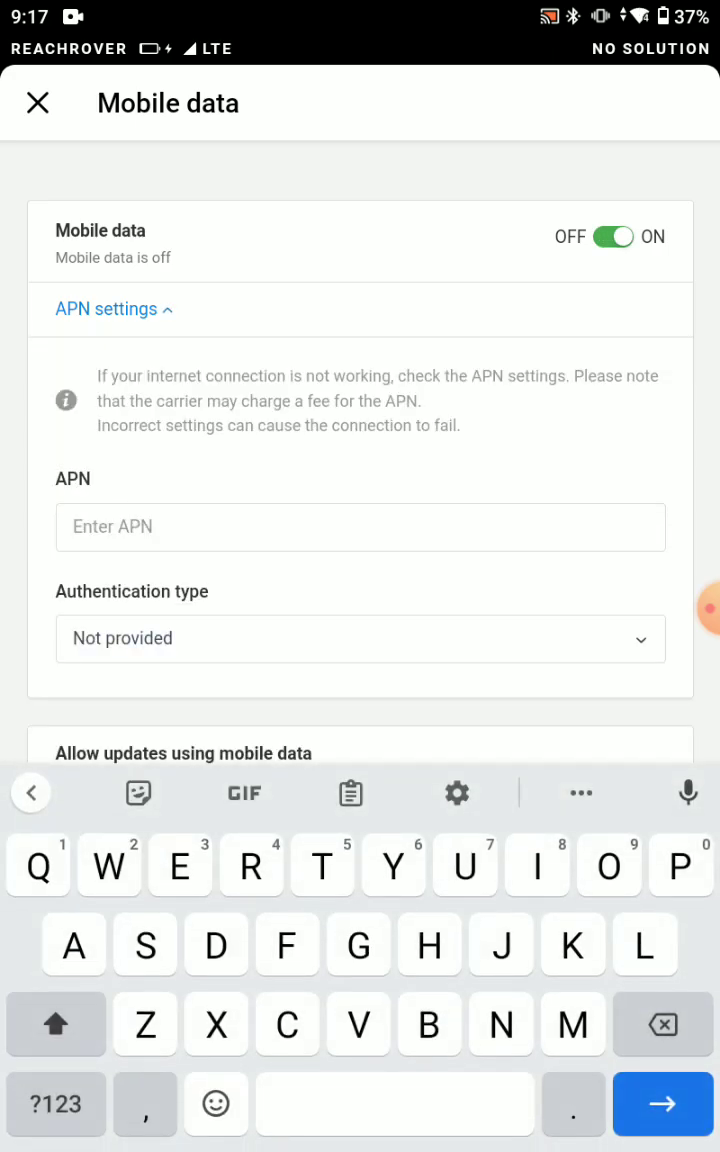
pyautogui.write('Super')
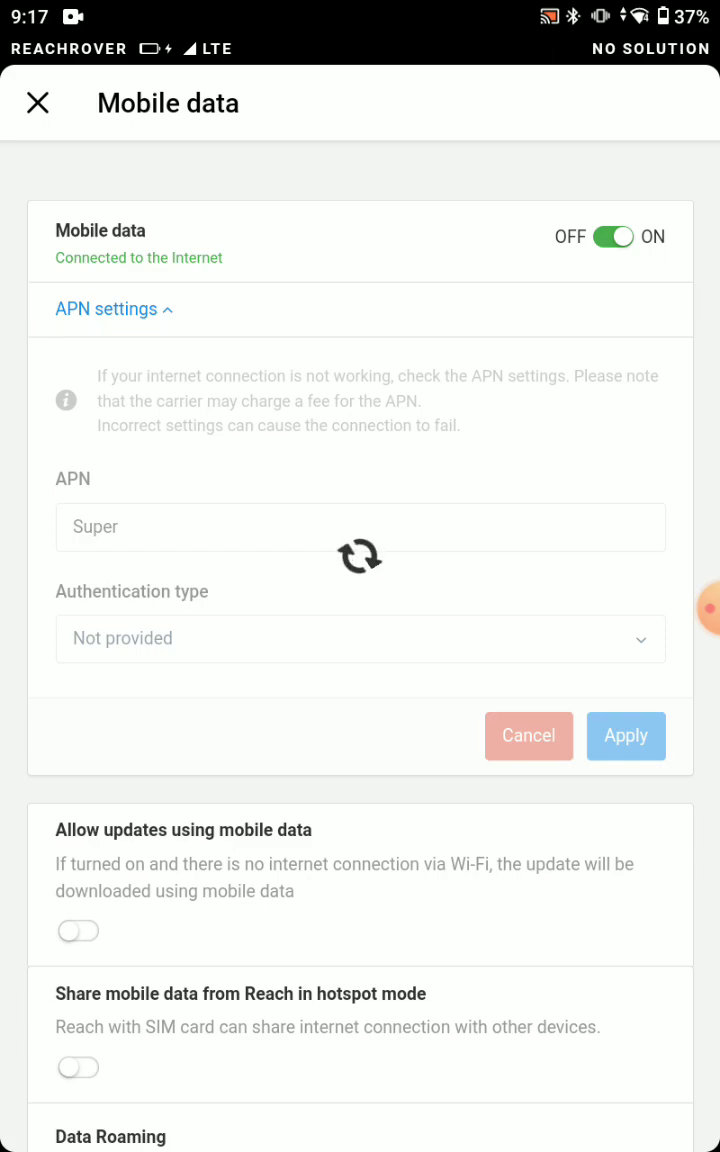
pyautogui.click(528, 736)
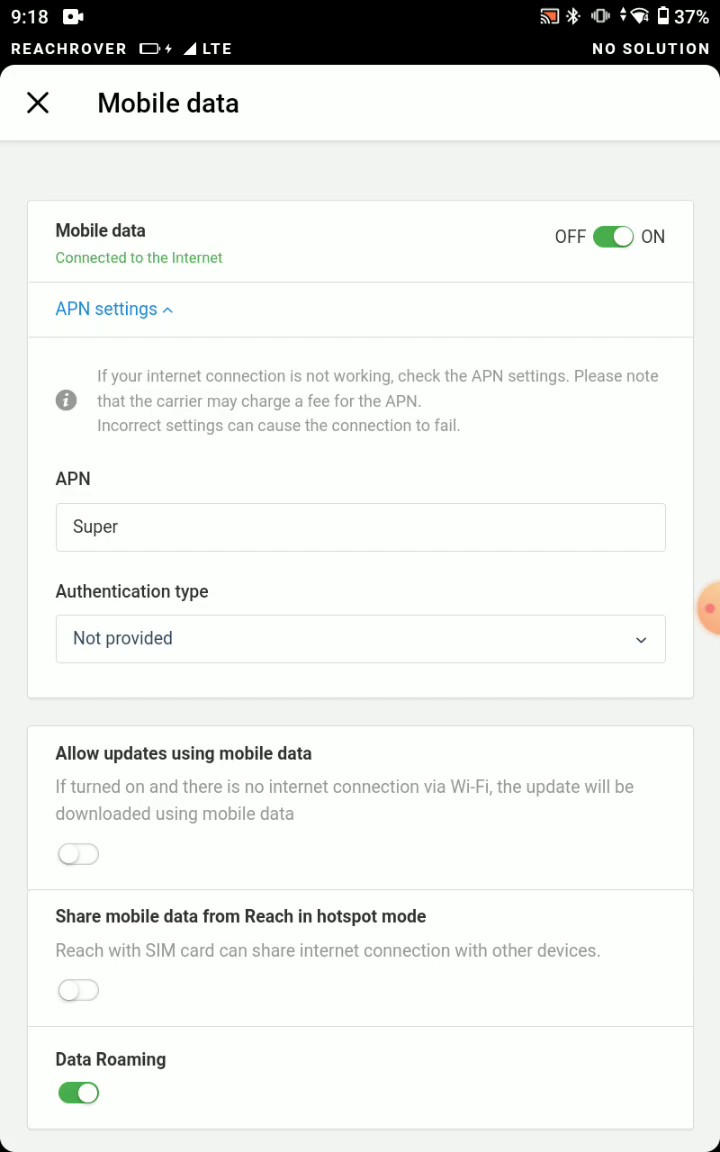
pyautogui.click(38, 104)
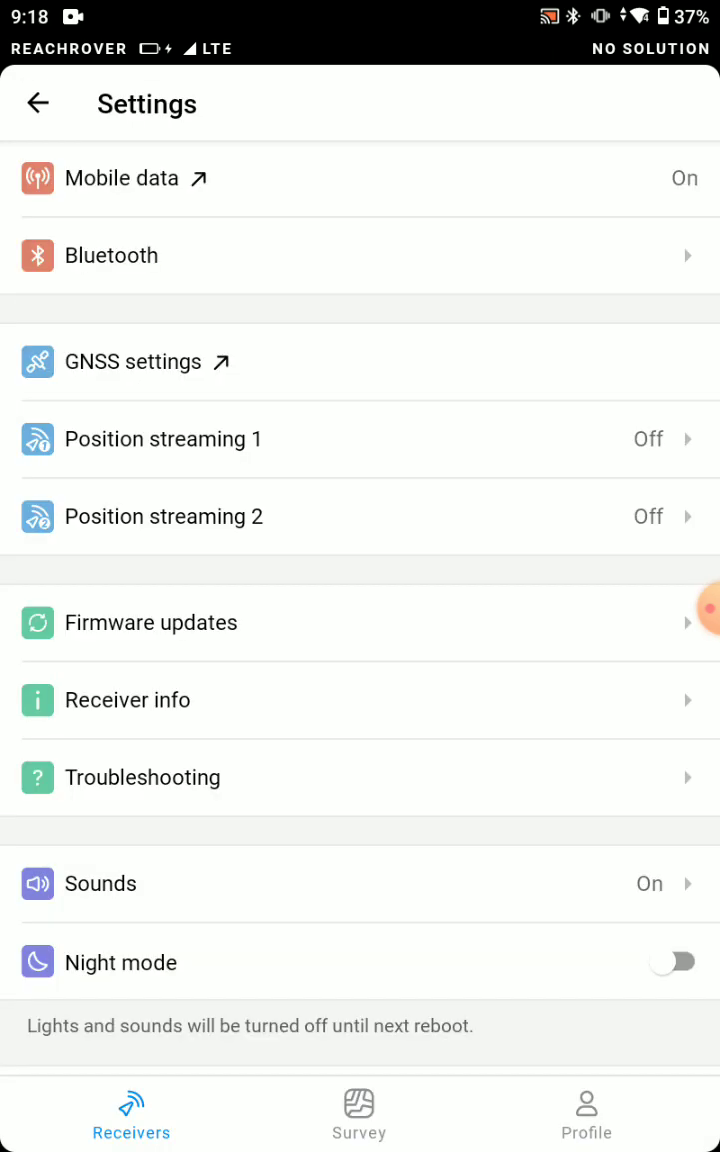
# Step: Edit the ODOTVRS NTRIP profile, load its mount point list, keeping ODOT_G_R_E_C_RTX_RTCM3
pyautogui.click(38, 104)
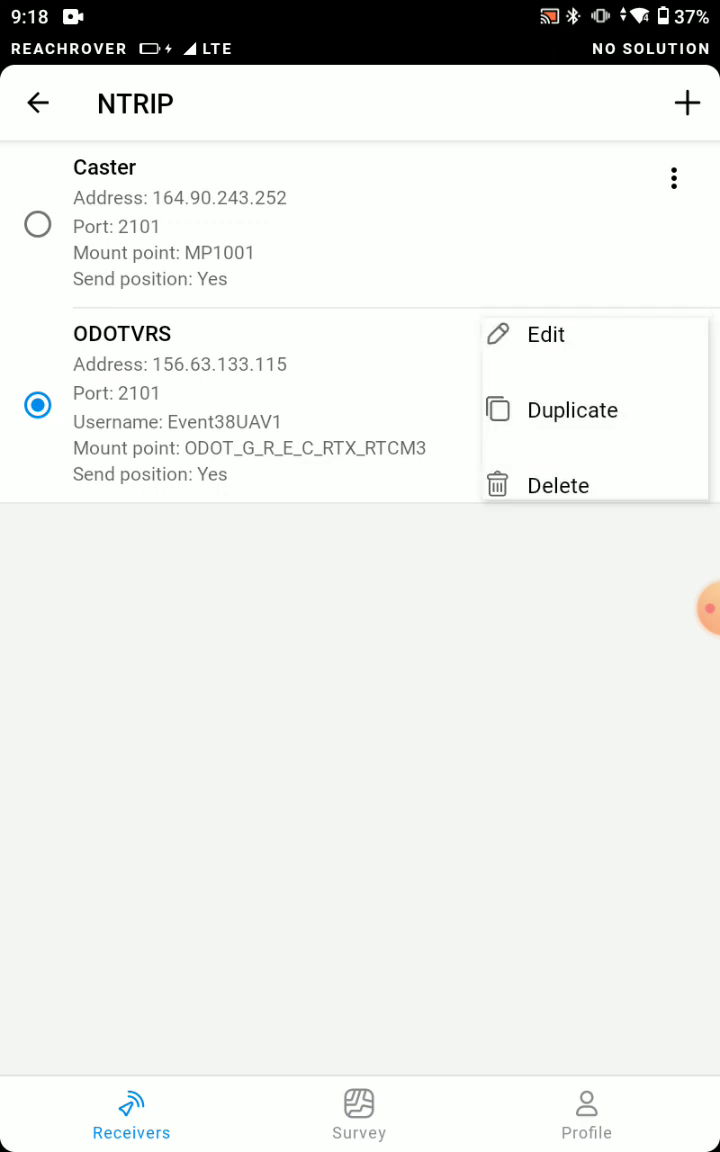
pyautogui.click(544, 334)
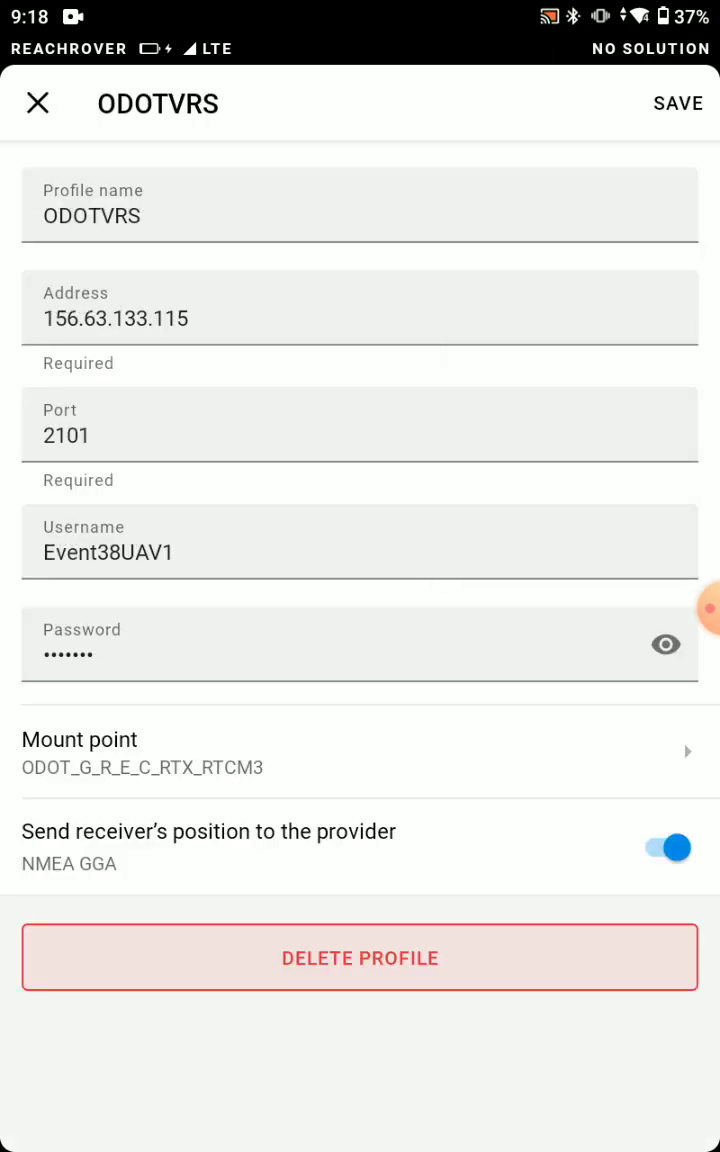
pyautogui.click(360, 752)
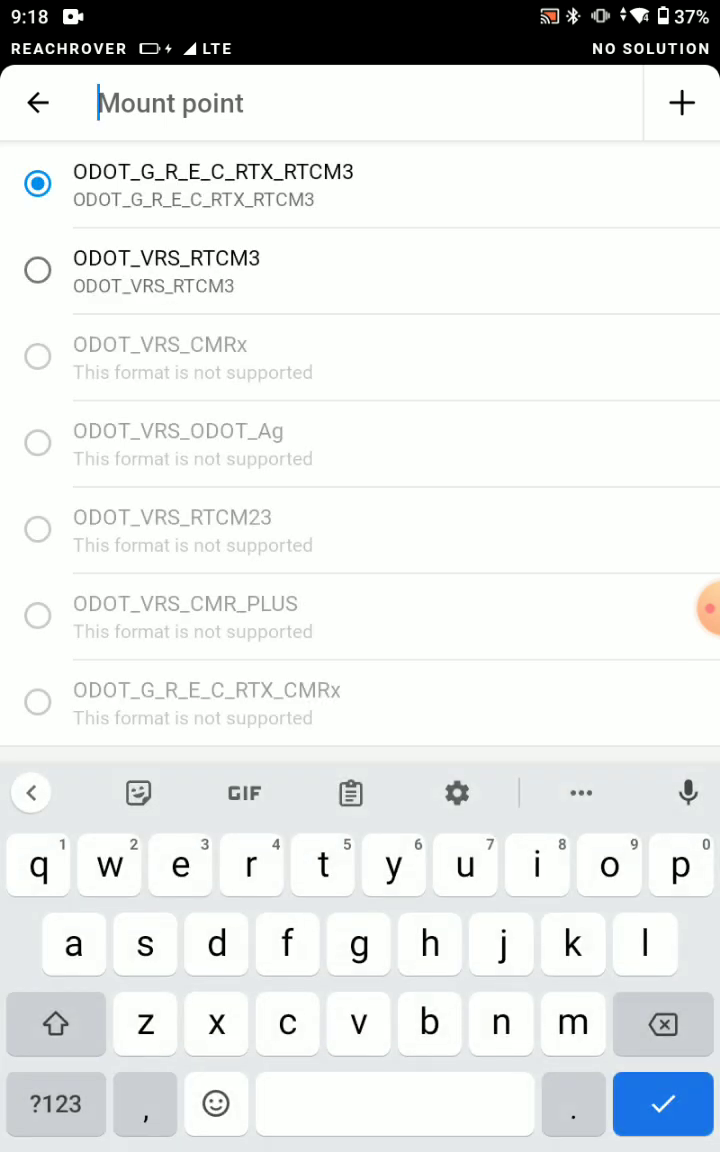
pyautogui.click(38, 104)
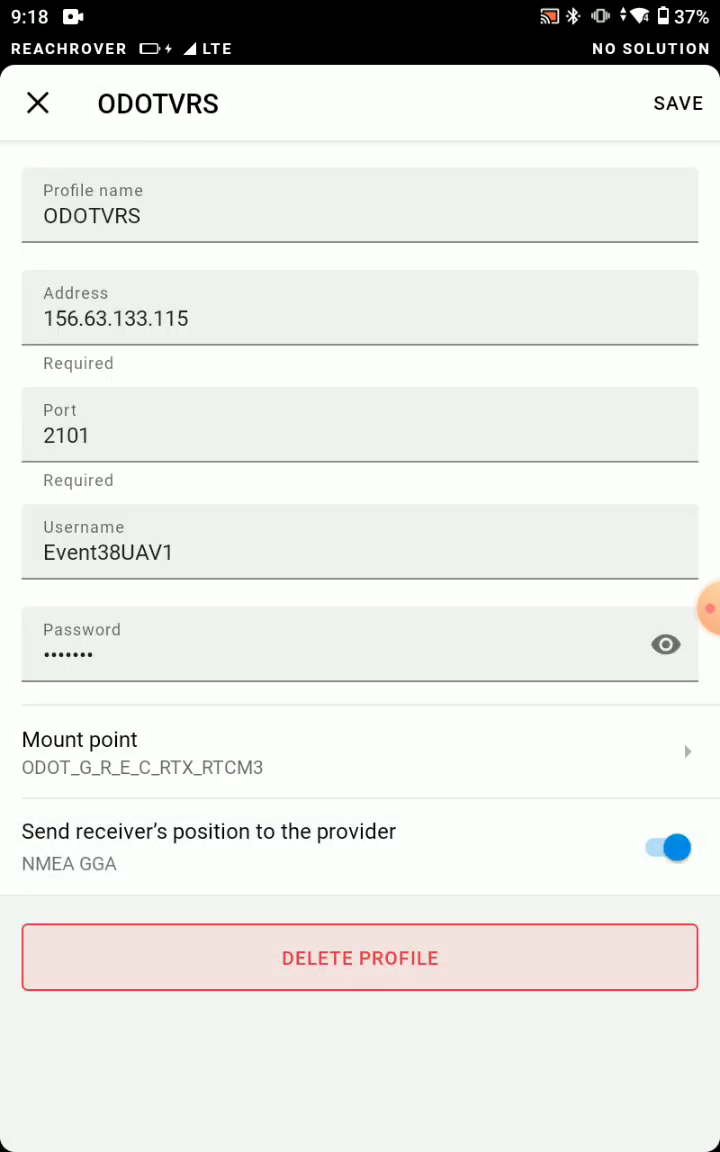